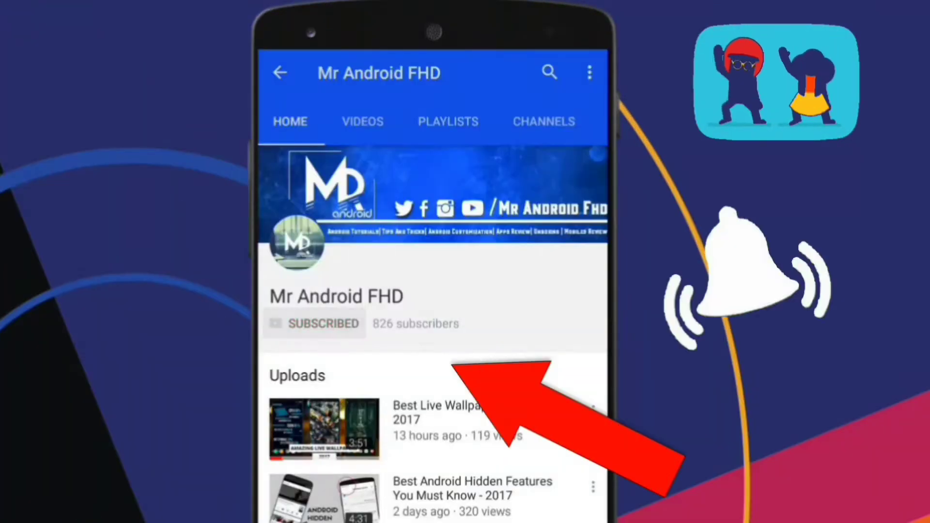
Step: Turn on upload notifications for the subscribed Mr Android FHD channel
left_click(483, 325)
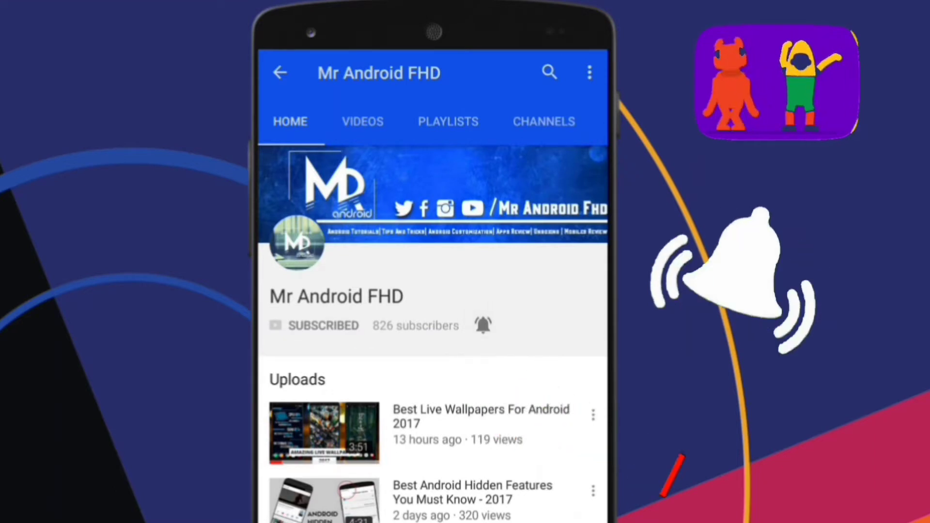
scroll("down", 3)
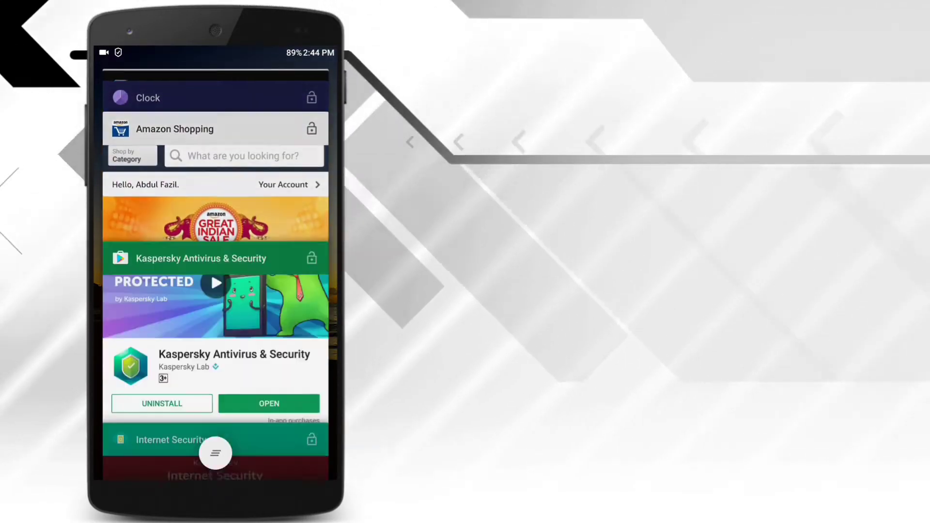
scroll("down", 3)
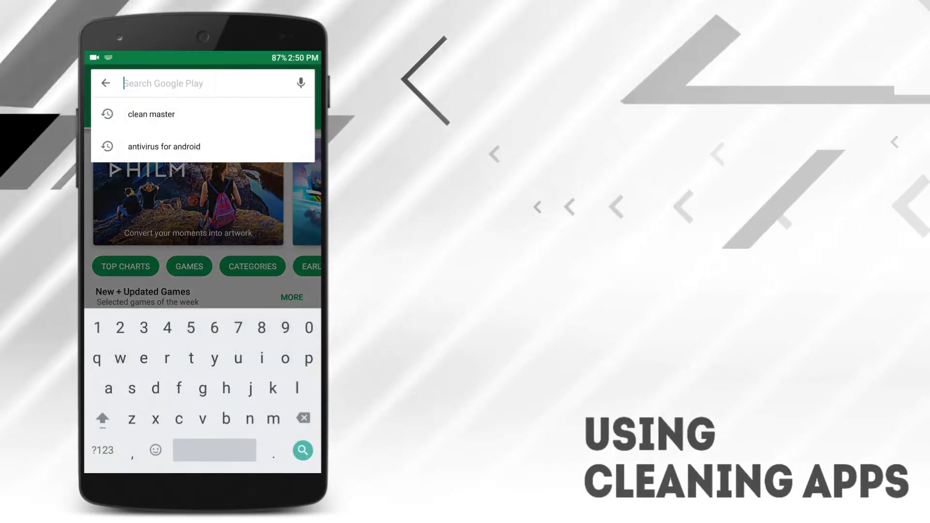
Step: Search Play Store for 'clean master' and view the Clean Master - Free Antivirus page without installing
left_click(151, 114)
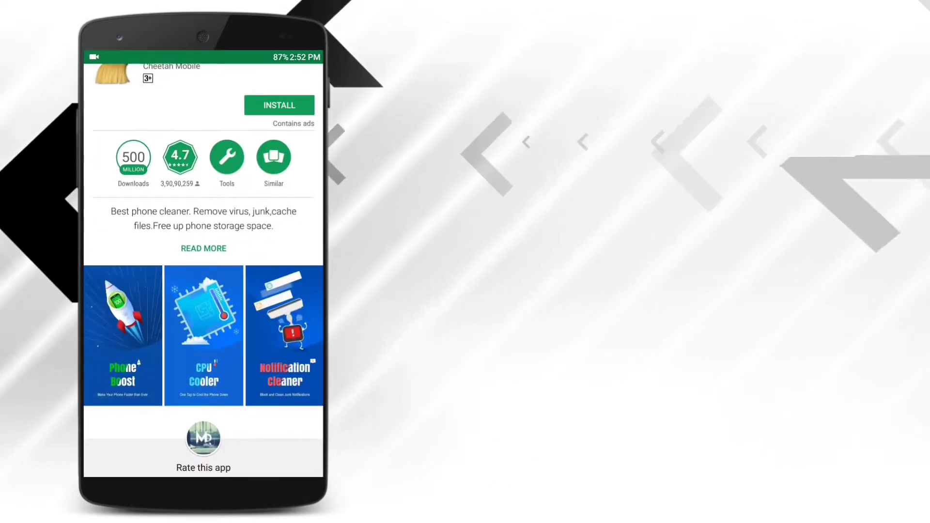
scroll("down", 3)
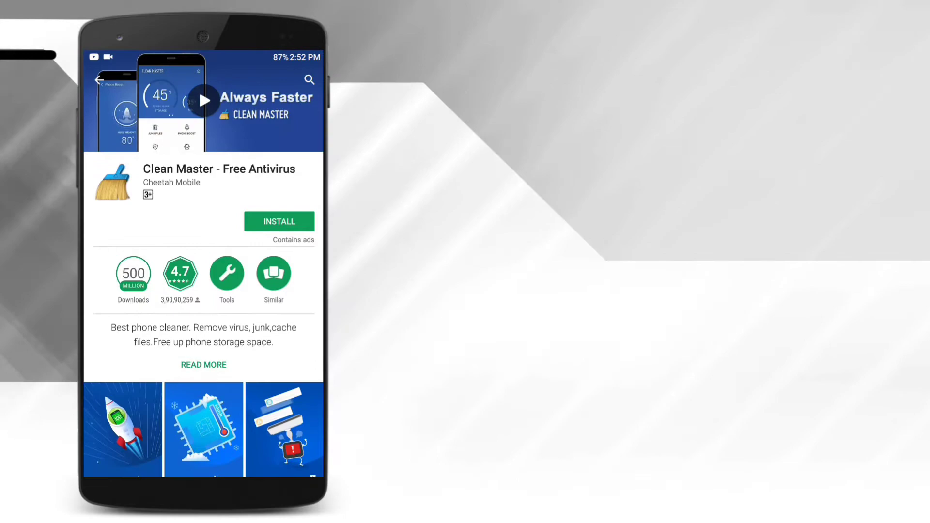
scroll("down", 3)
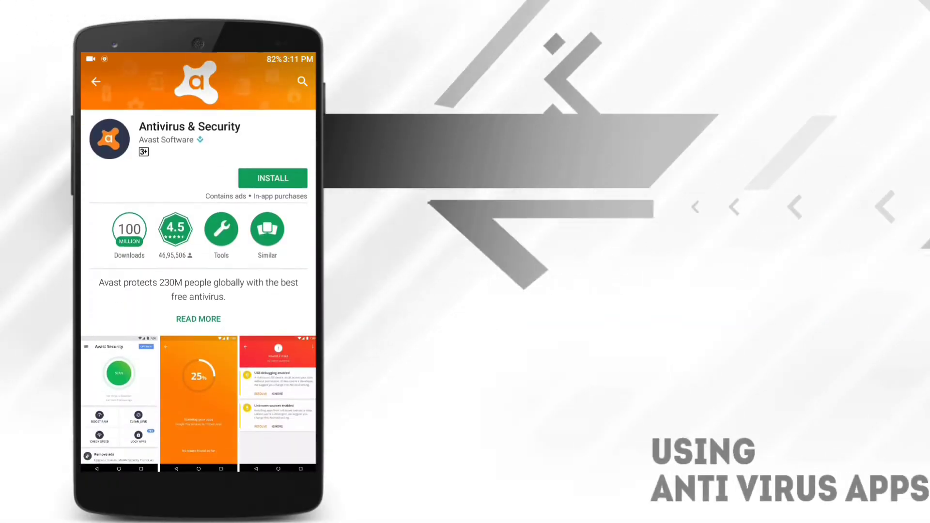
Step: Leave the Avast page and browse the Play Store home game listings
left_click(272, 178)
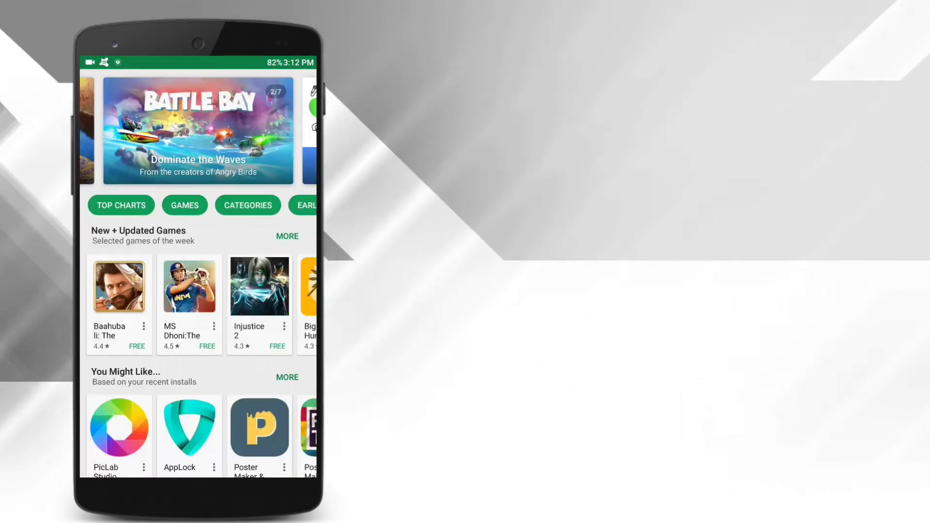
scroll("down", 3)
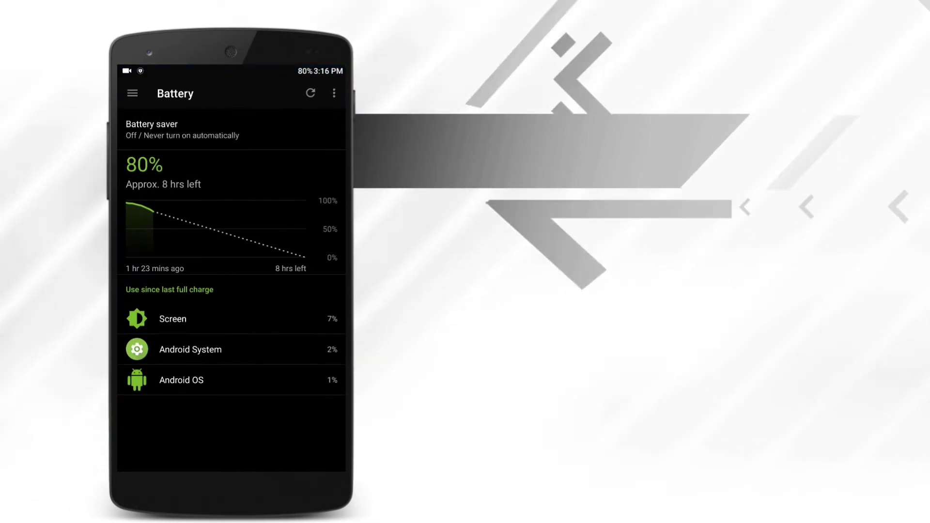
Step: View the Battery saver entry on the Battery screen (80% charge, ~8 hours left)
left_click(132, 93)
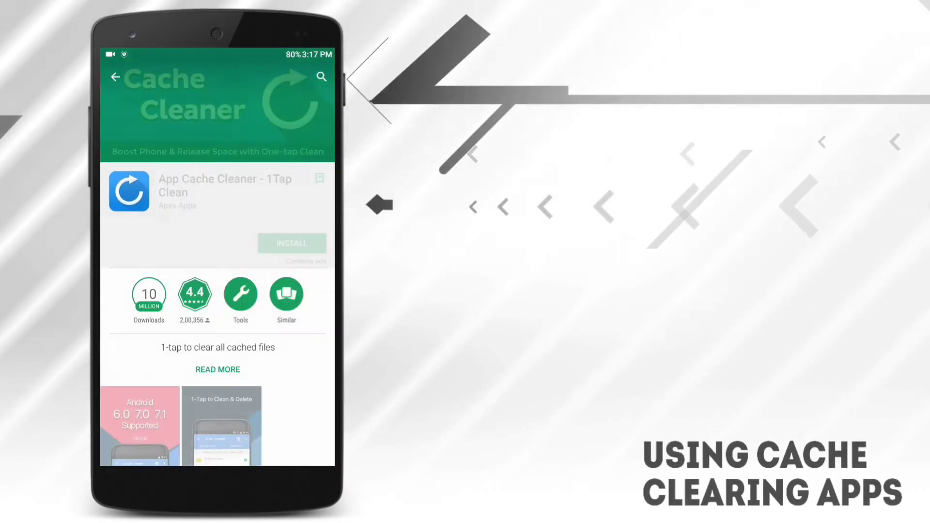
Step: Clear cached data for all apps via Storage & memory > internal storage, confirming with OK
scroll("down", 3)
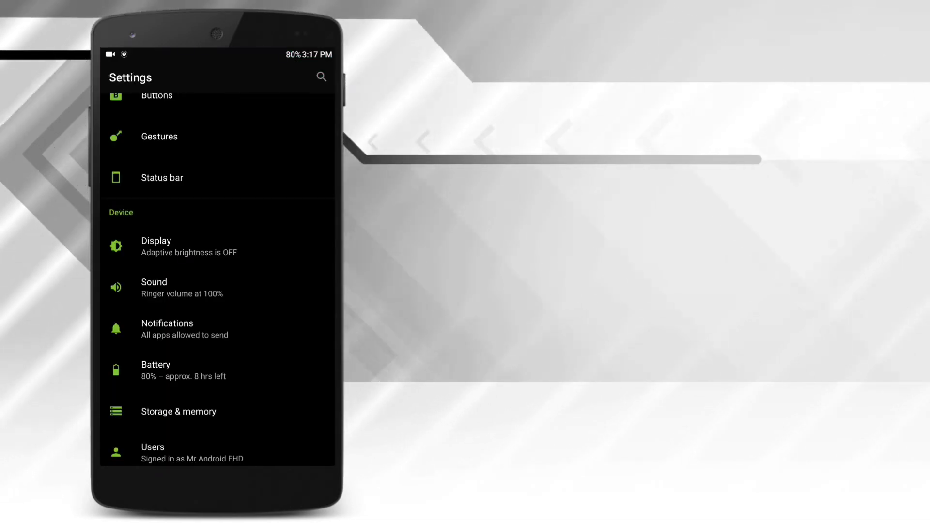
left_click(178, 411)
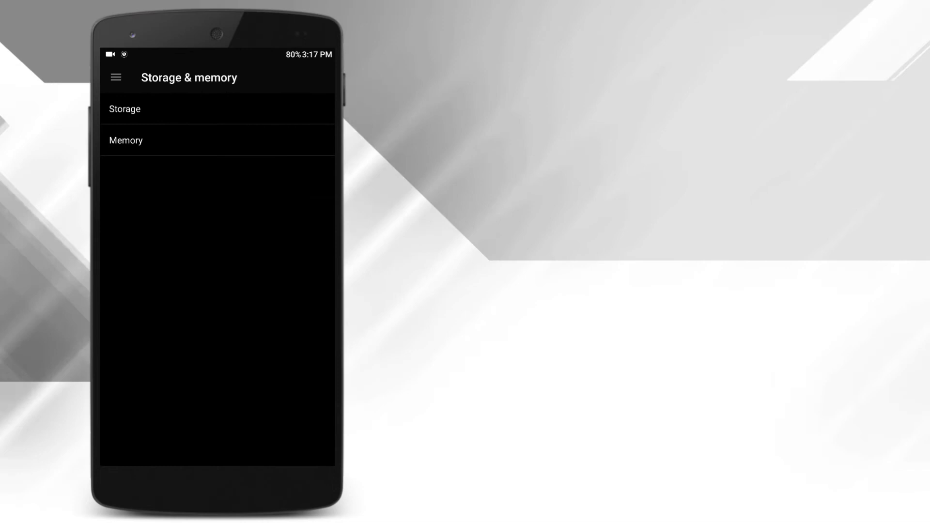
left_click(125, 109)
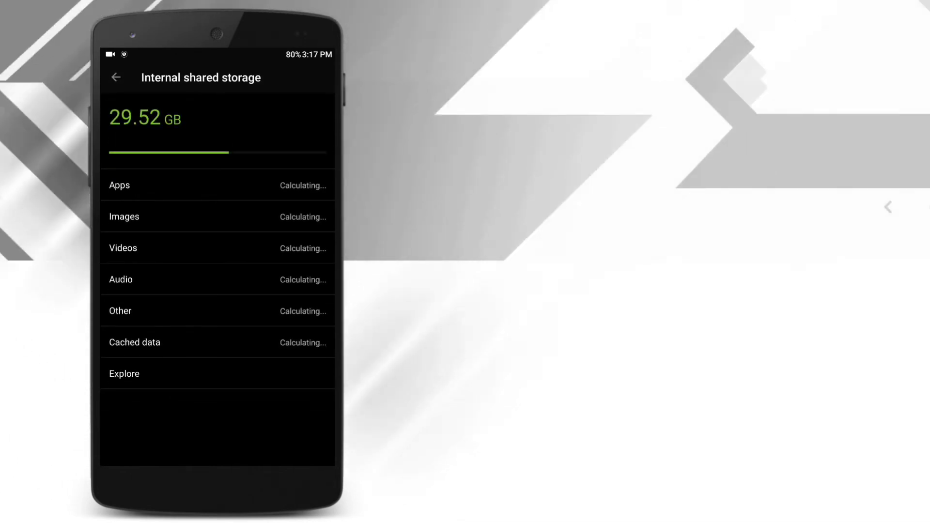
left_click(134, 342)
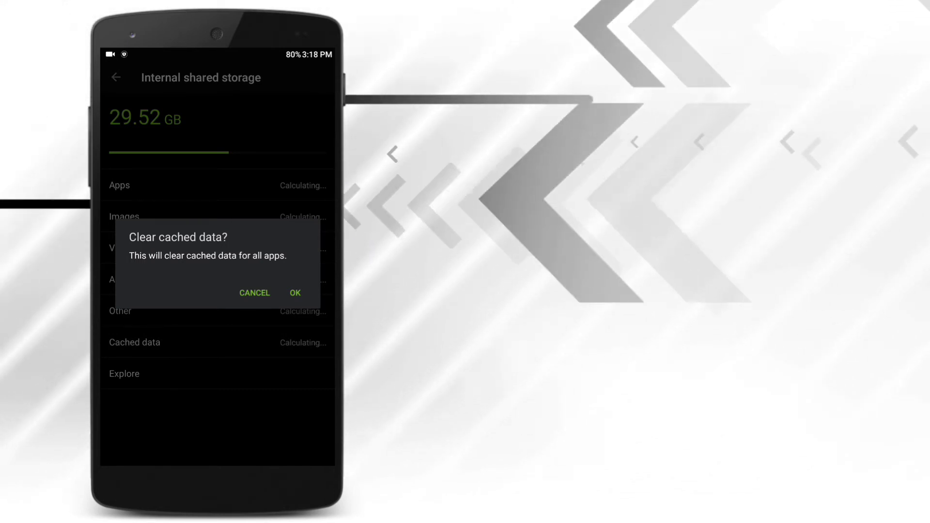
left_click(294, 292)
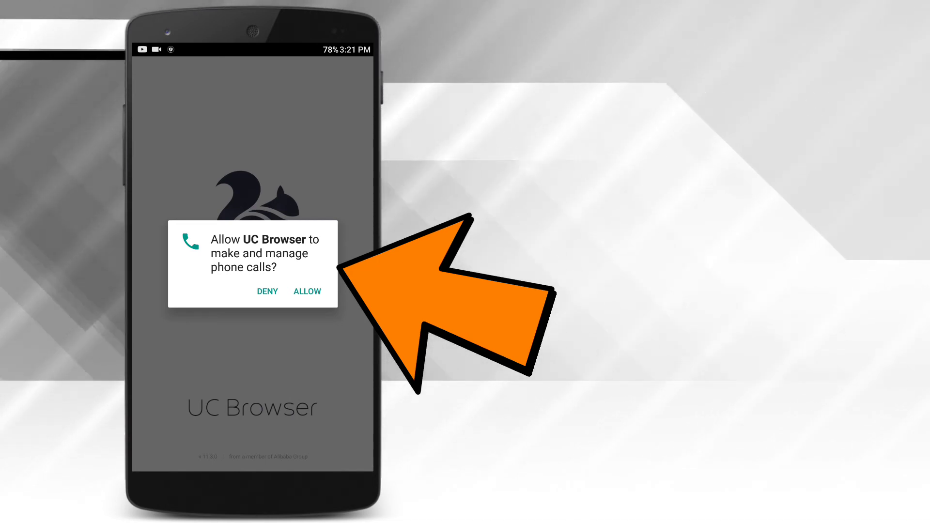
Step: Allow UC Browser's 'make and manage phone calls' permission, reaching the Ad Block intro
left_click(307, 292)
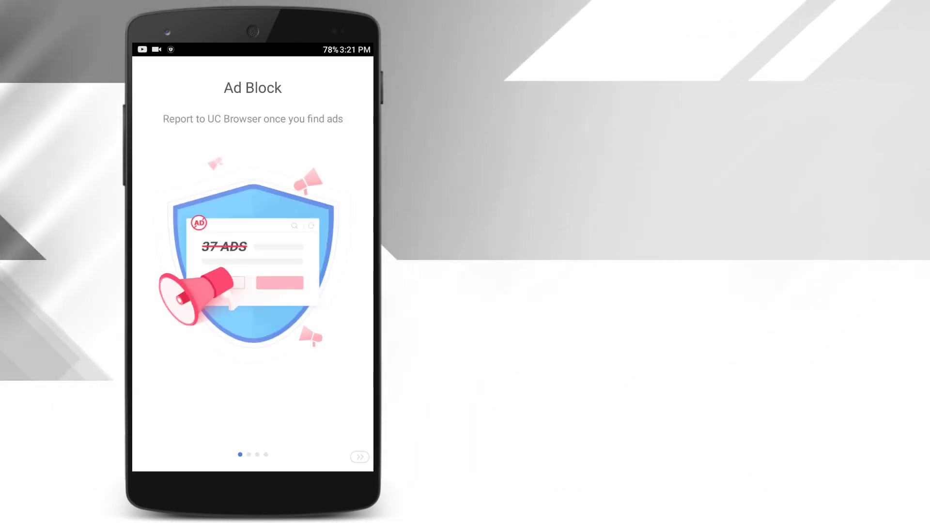